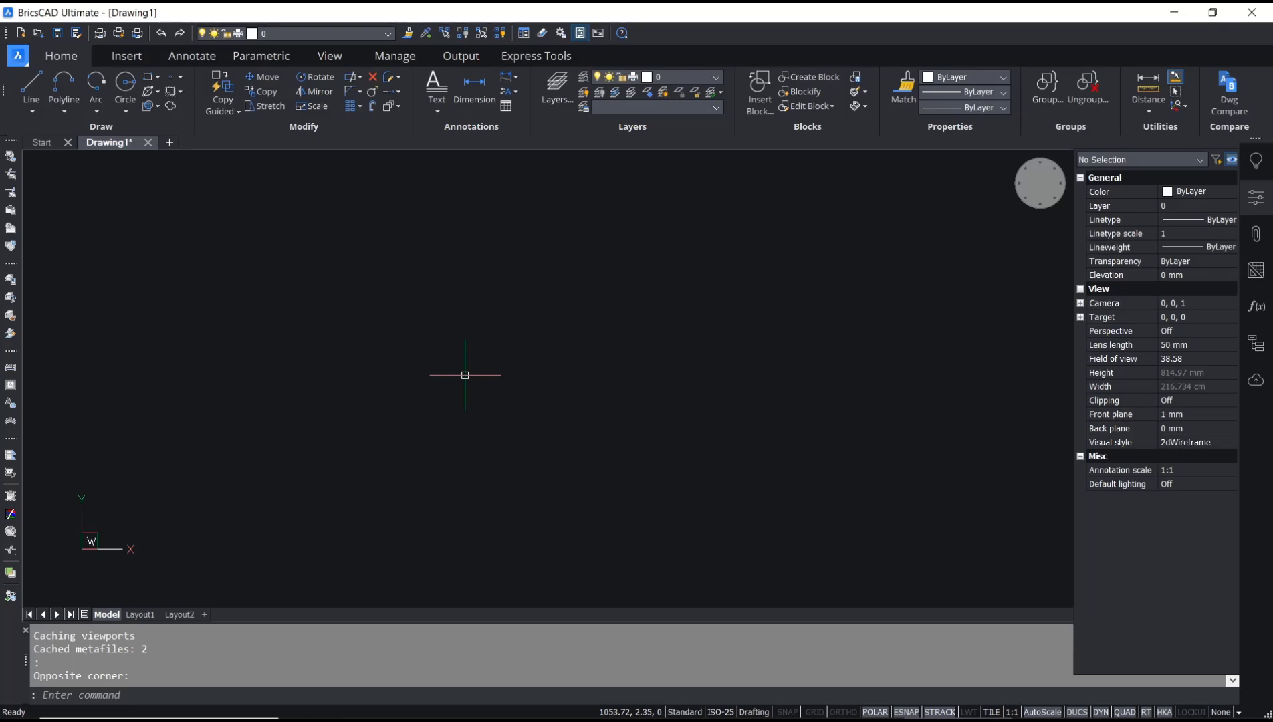
mouse_move(458, 359)
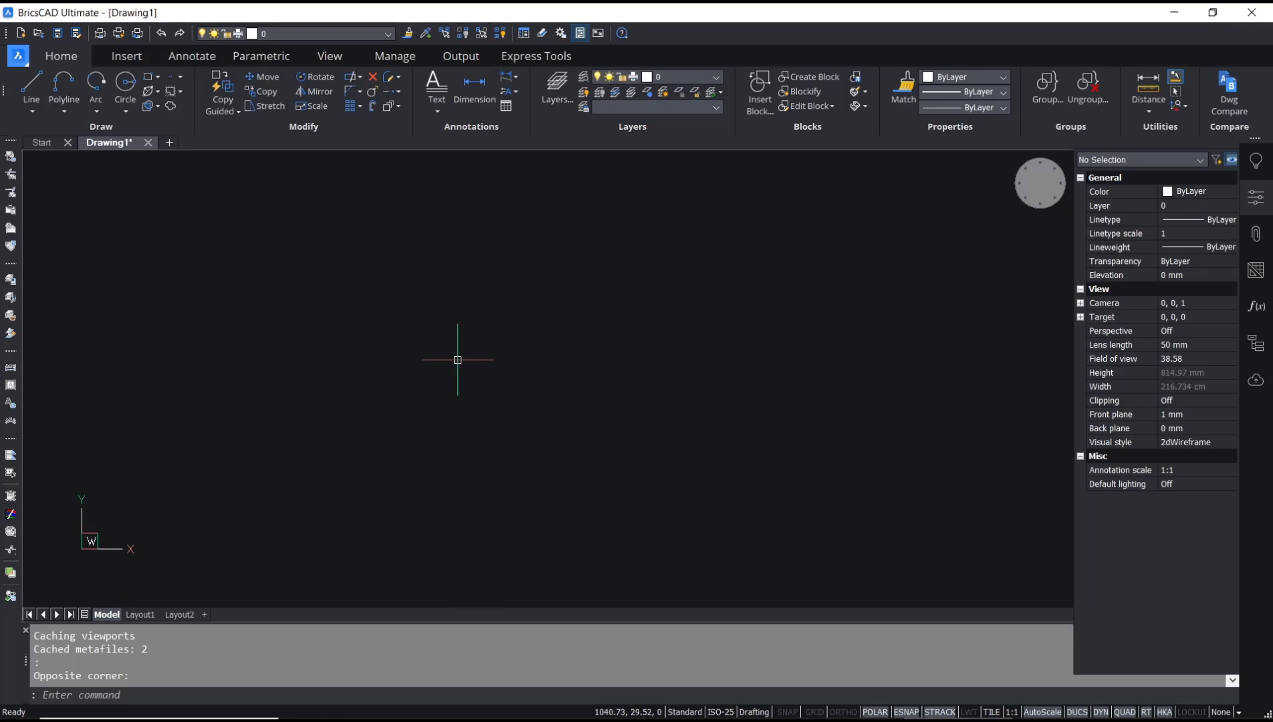
Switch from model space to the Layout1 paper sheet with its default viewport.
click(139, 613)
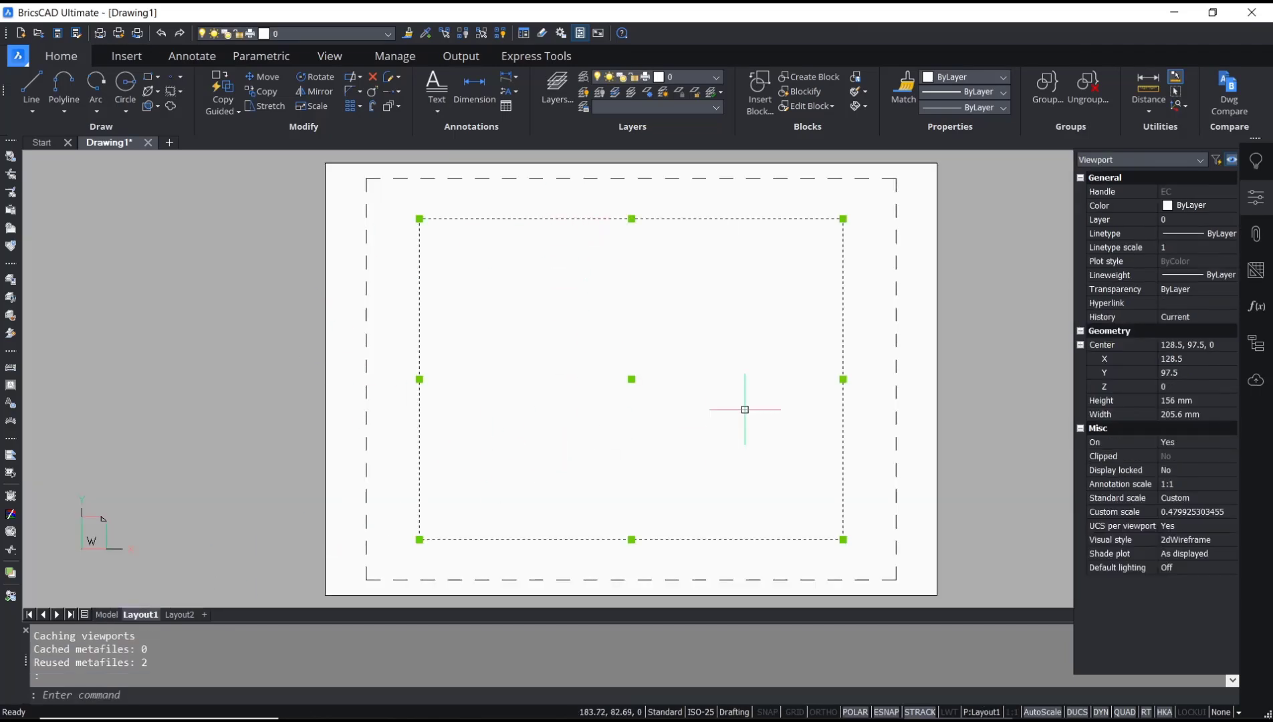
mouse_move(843, 229)
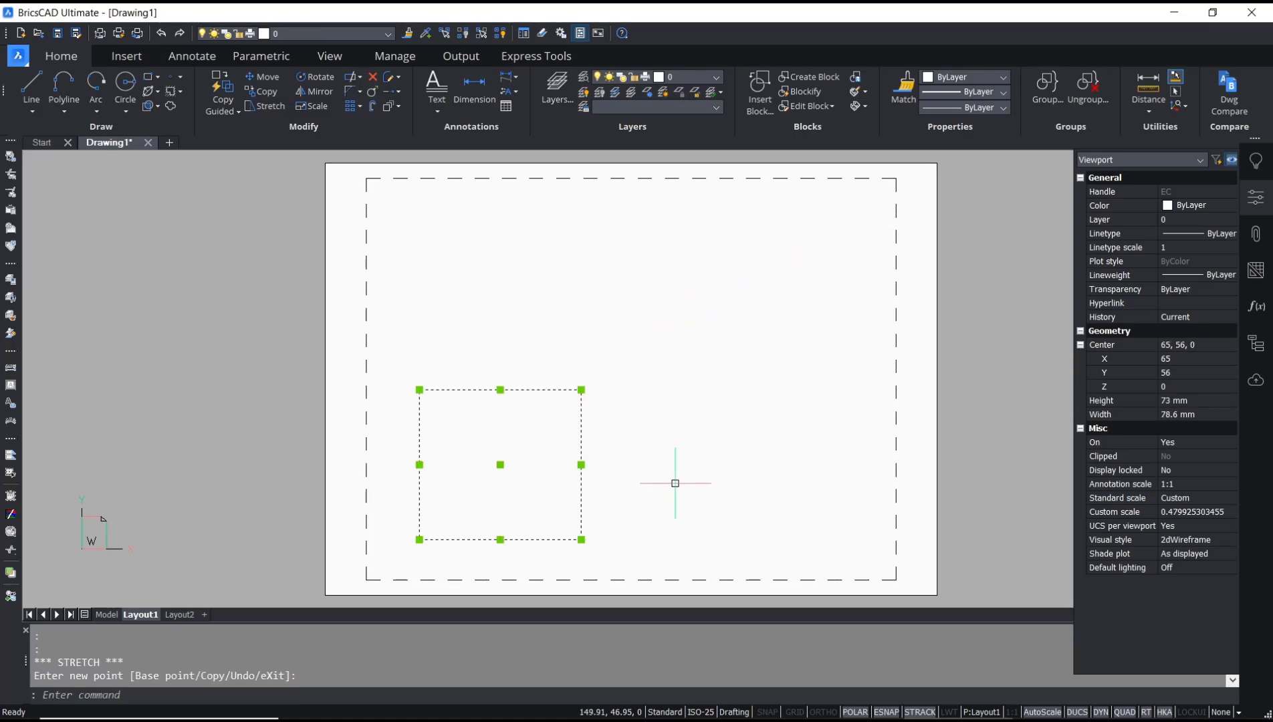
Finish stretching the viewport grips to about 79 by 73 mm and deselect it.
key(Escape)
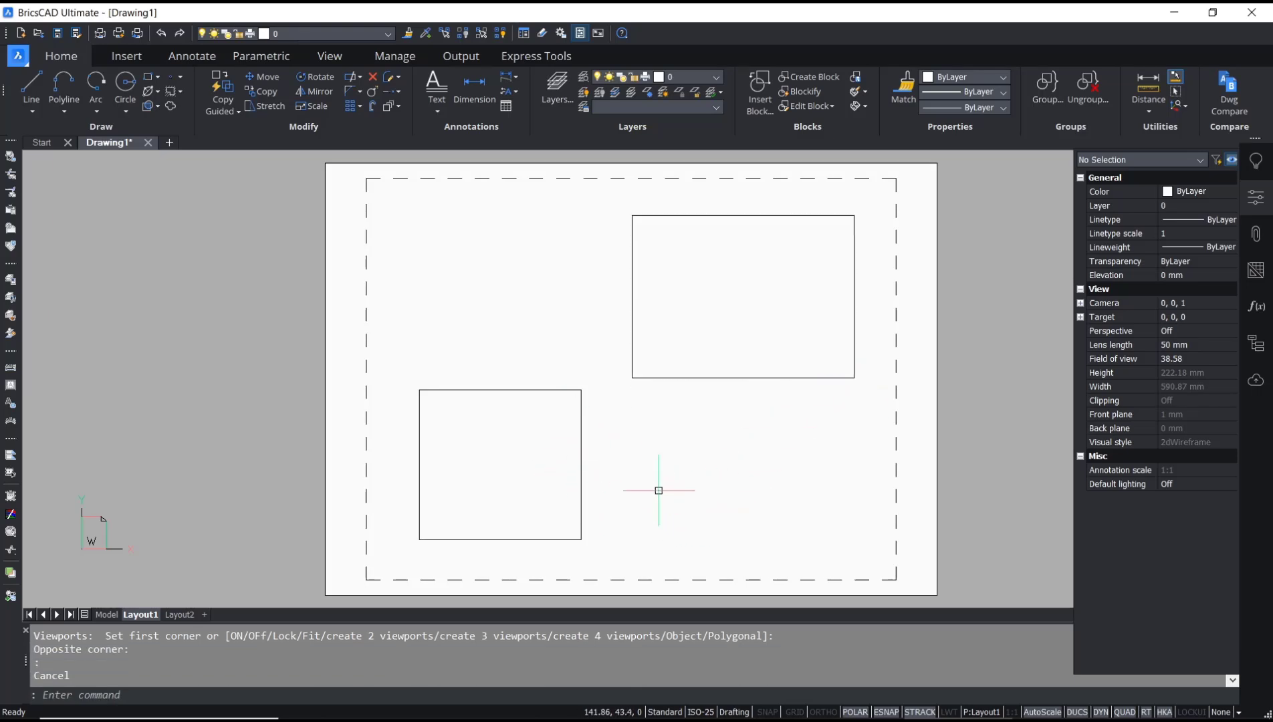
Start the Rotate command (RO) for the lower-left viewport after placing the second viewport.
text(ro)
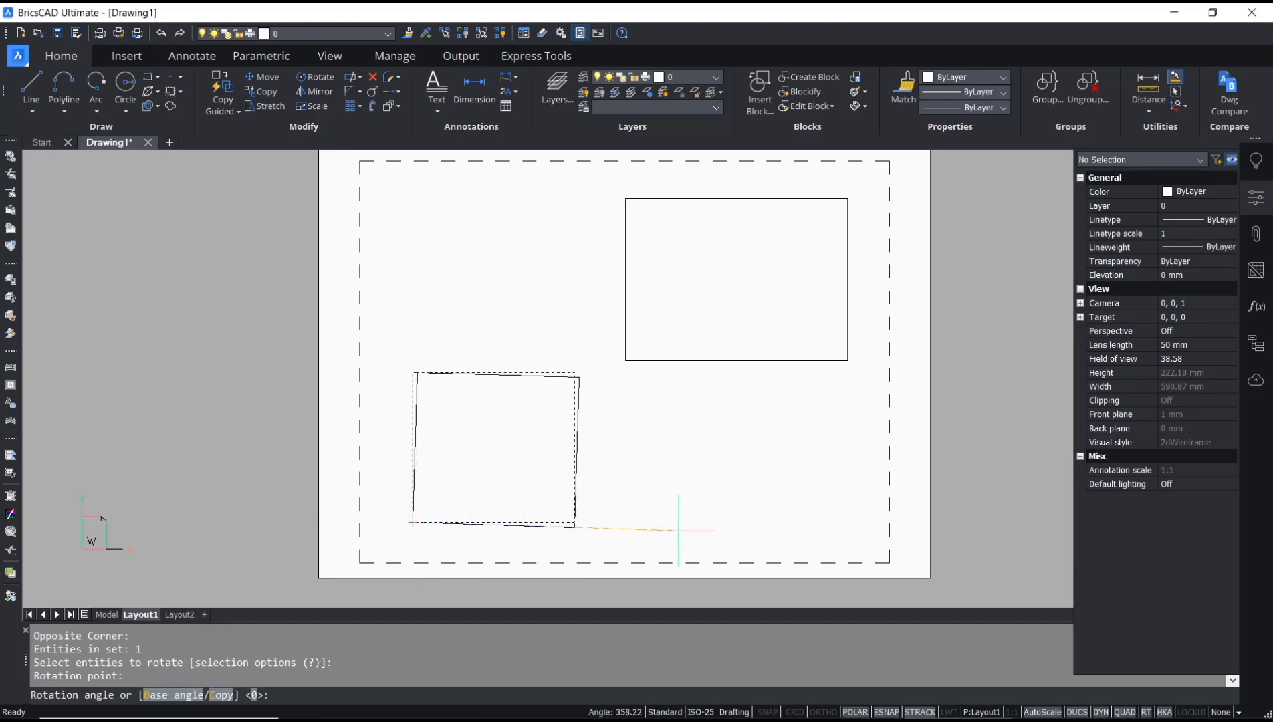
Pick the rotation point so the lower-left viewport sits tilted at a steep angle.
click(640, 519)
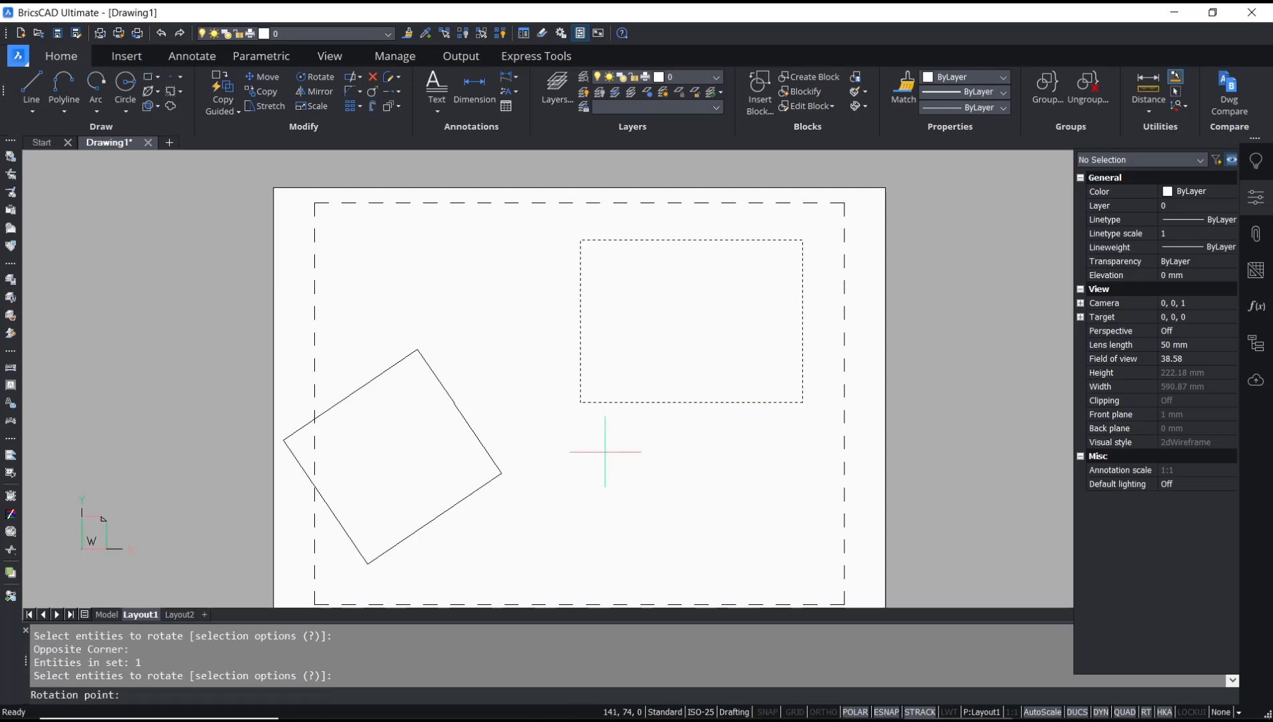
mouse_move(692, 402)
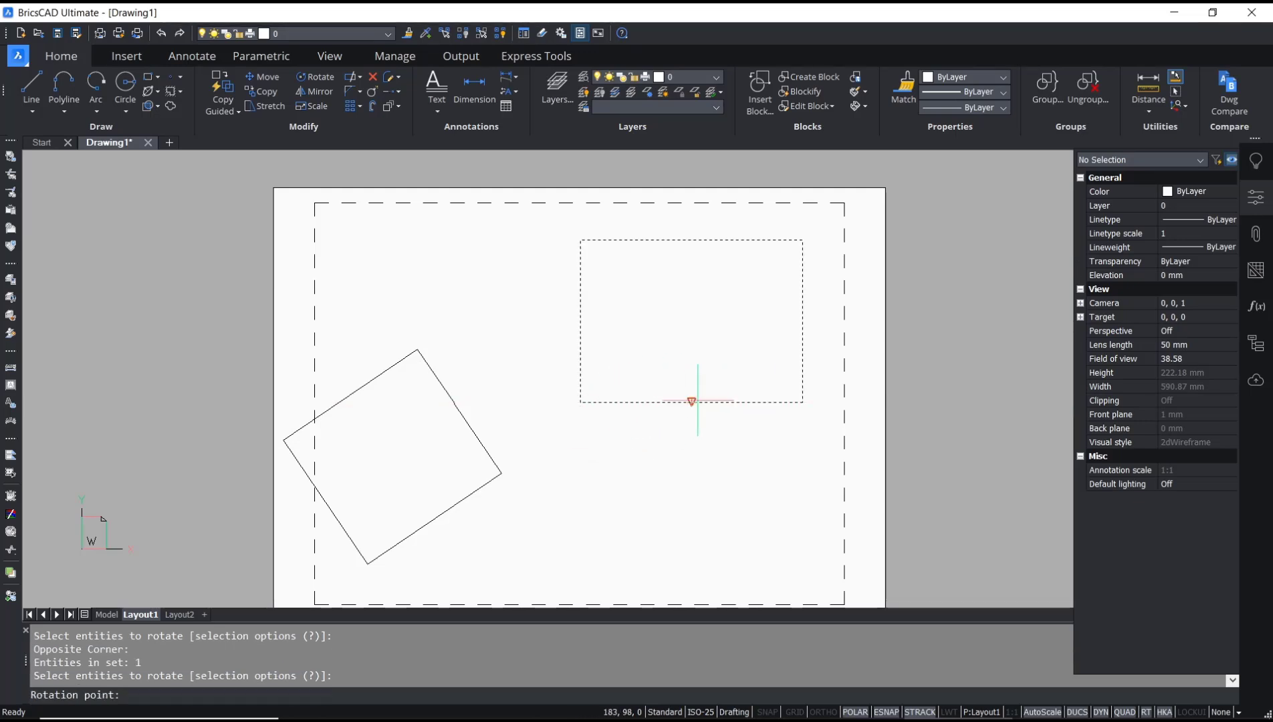